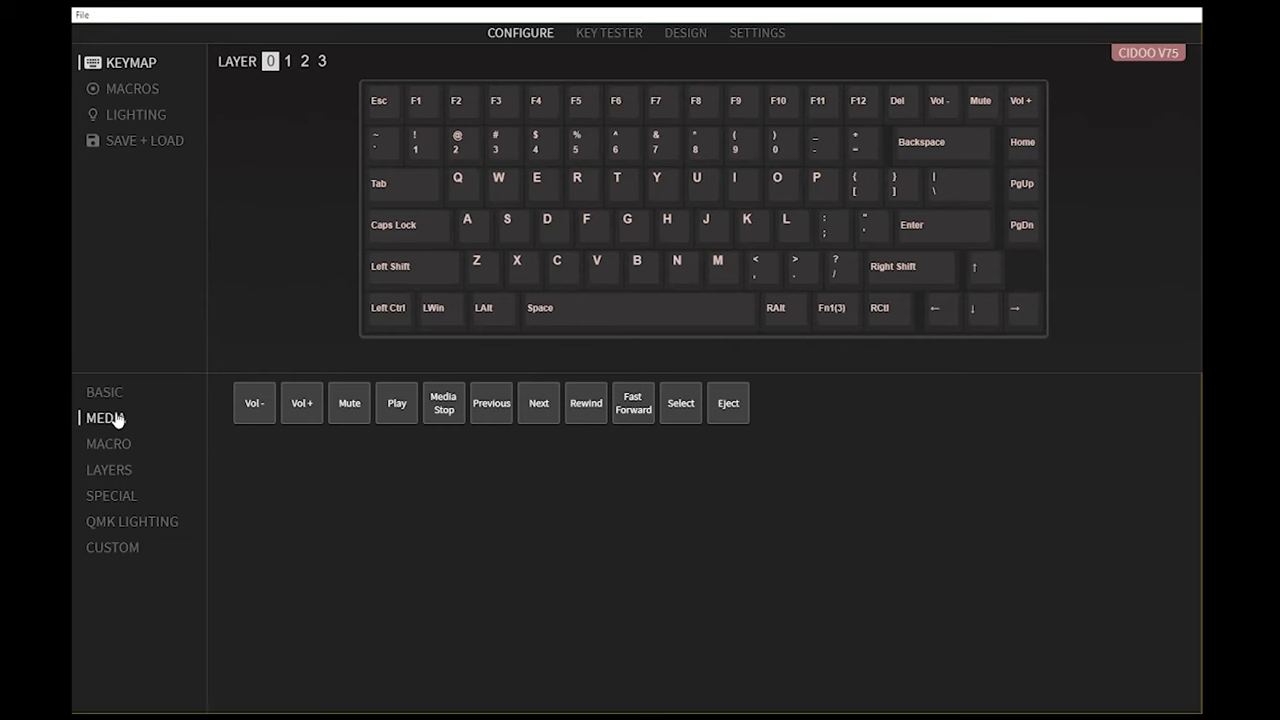
- Browse the keycode categories Basic, Media, Macro (M0–M15), Special, ending on Custom's wireless, mode and logo keys
left_click(104, 390)
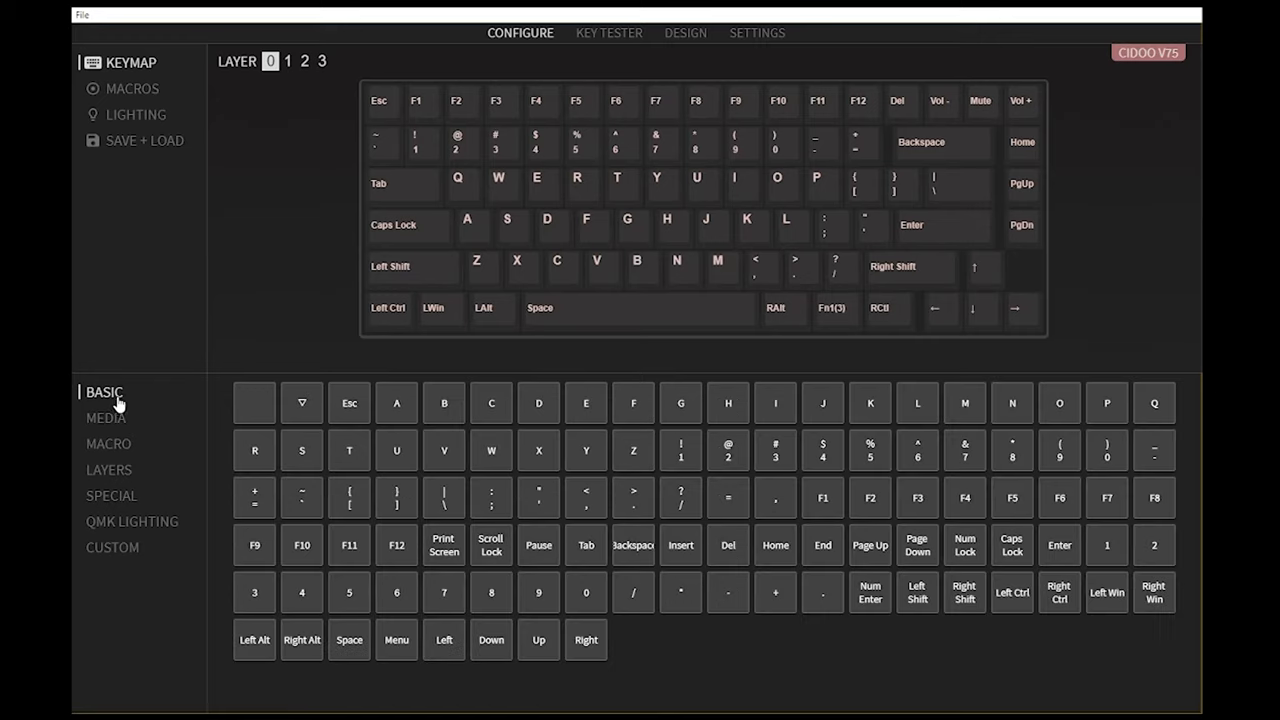
left_click(106, 418)
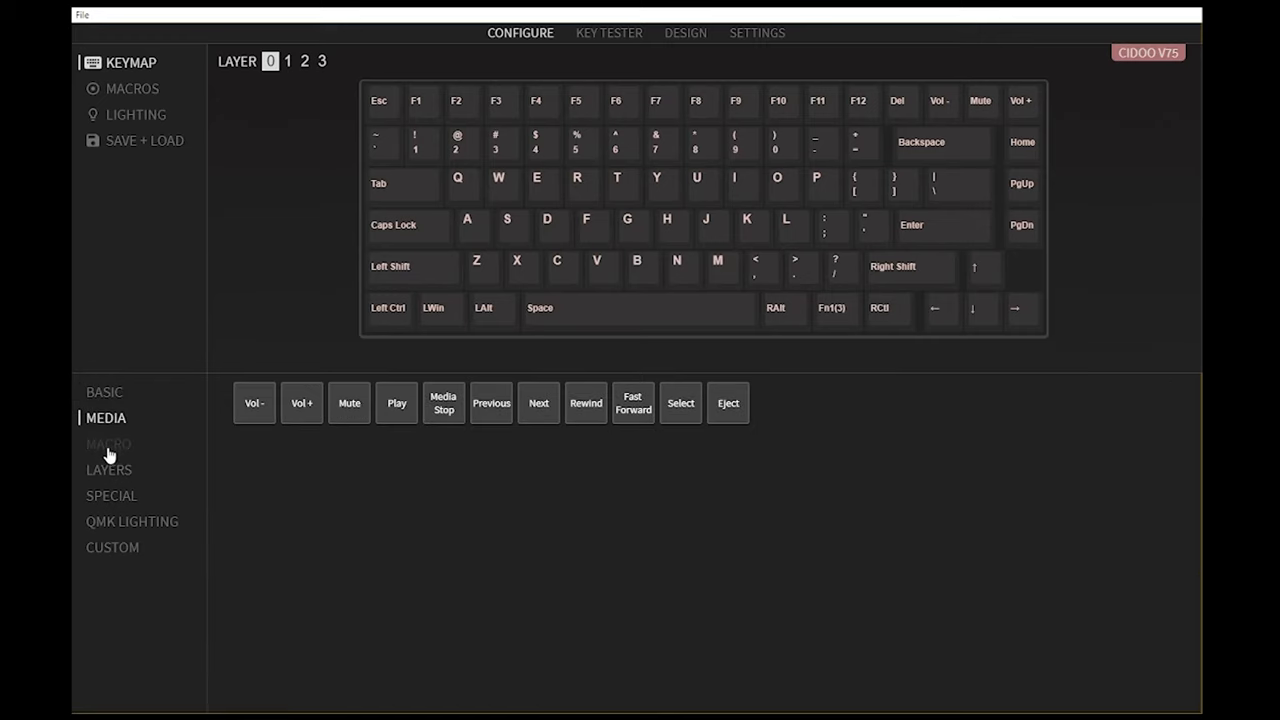
left_click(108, 444)
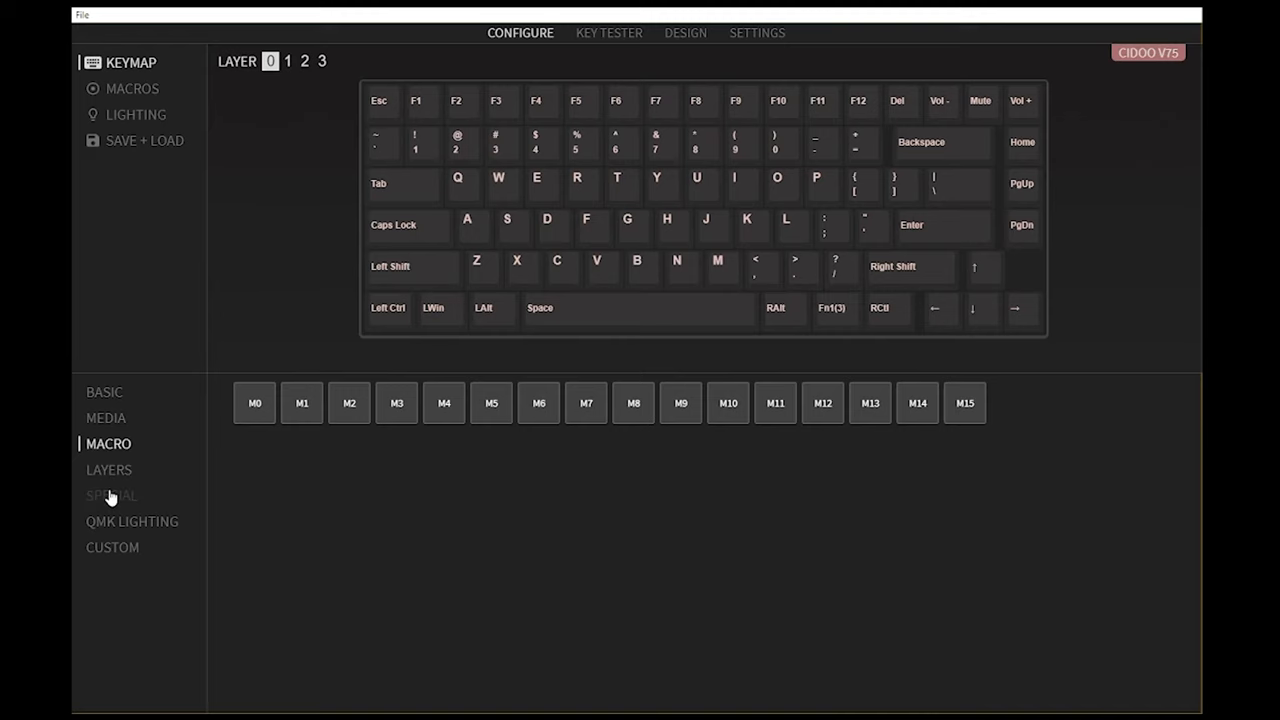
left_click(112, 496)
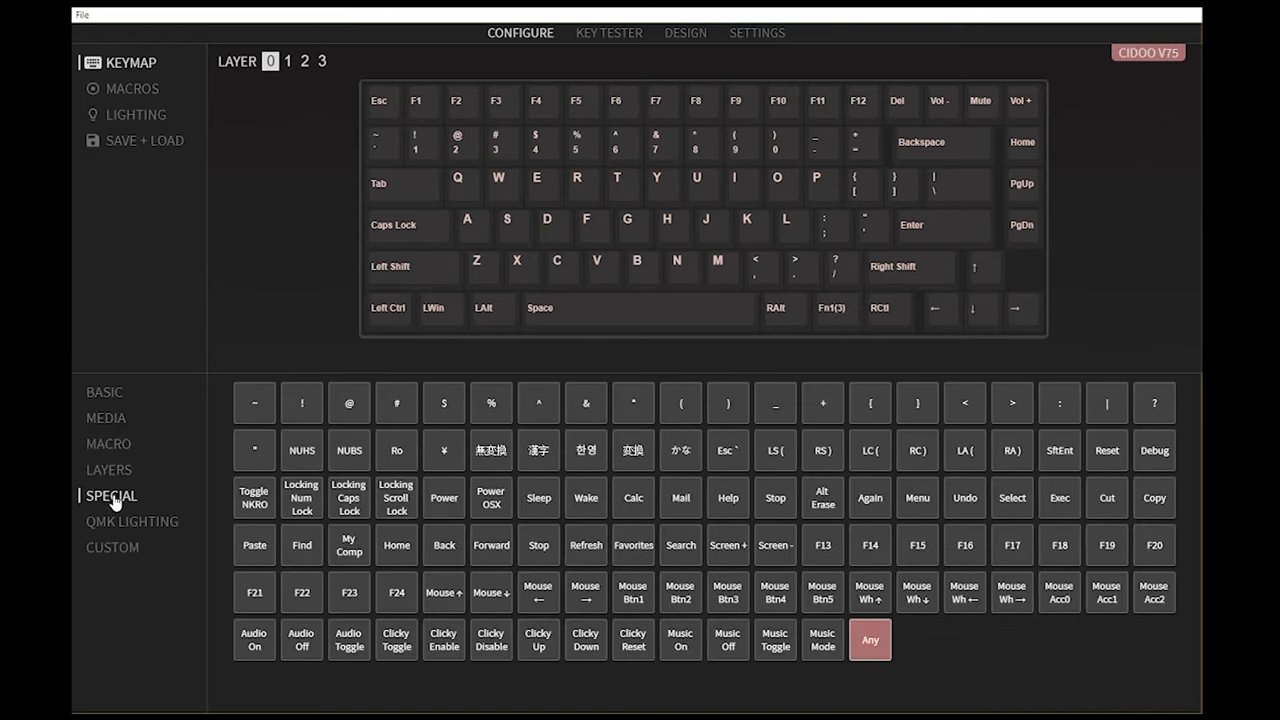
left_click(112, 548)
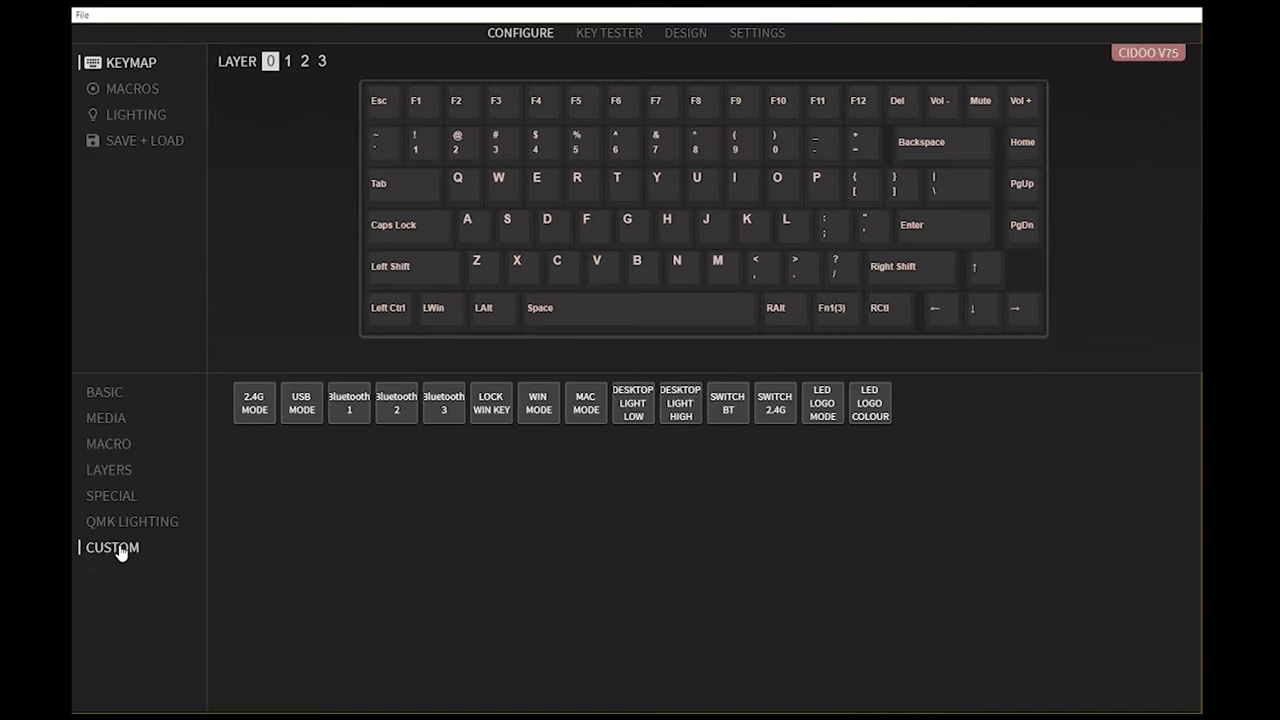